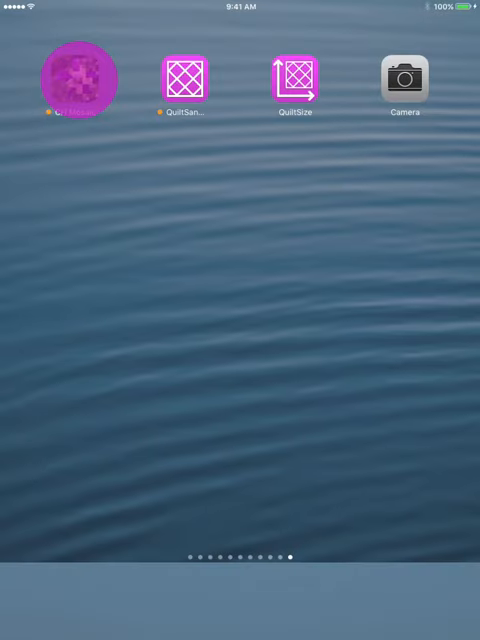
Step: Launch CH Mosaic so the colored-pencils photo appears with its square grid overlay
{"action": "left_click", "coordinate": [84, 80]}
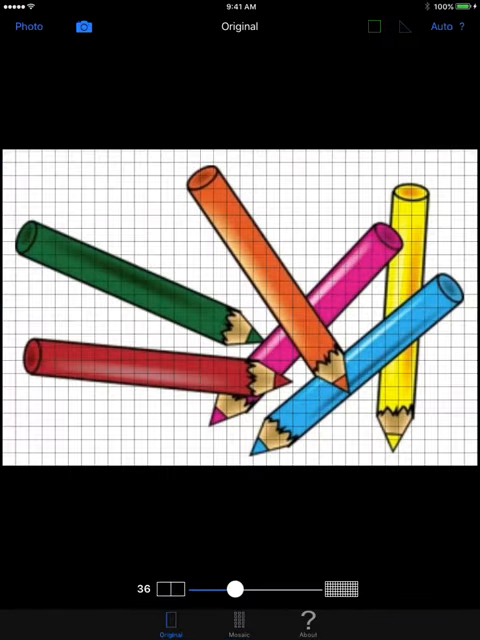
{"action": "left_click", "coordinate": [28, 26]}
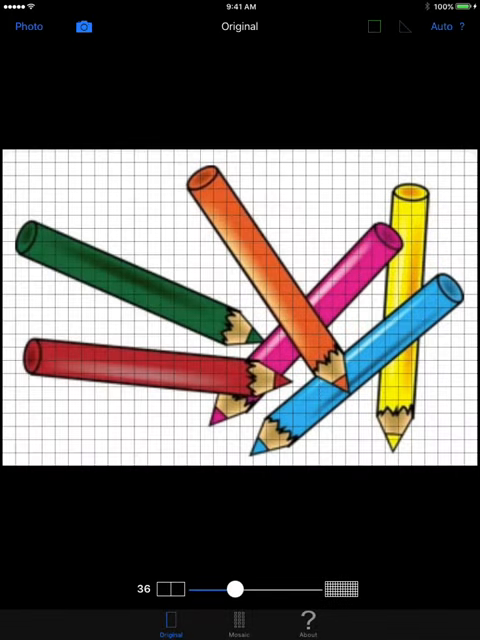
Step: Raise the squares-across slider so the grid reads 70 squares on the longest side
{"action": "left_click", "coordinate": [84, 26]}
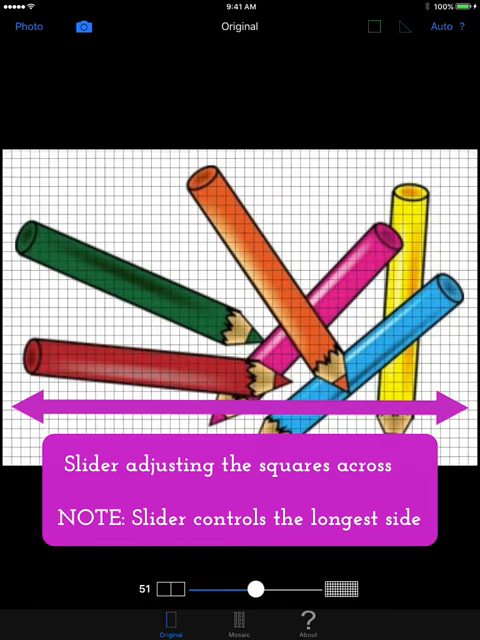
{"action": "left_click_drag", "start_coordinate": [256, 582], "coordinate": [280, 582]}
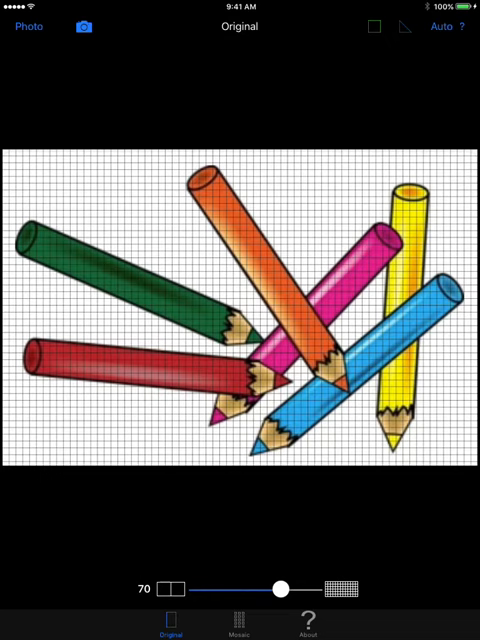
{"action": "left_click", "coordinate": [240, 620]}
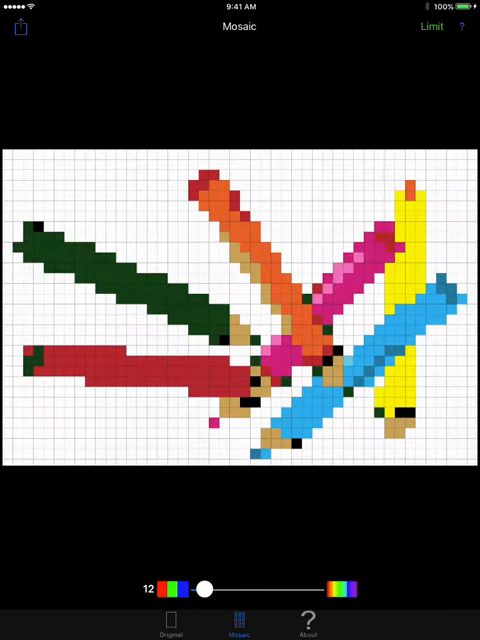
Step: Sweep the color-count slider through 37, 99, 113, 101 and 22, settling on 11 colors
{"action": "left_click_drag", "start_coordinate": [198, 584], "coordinate": [228, 584]}
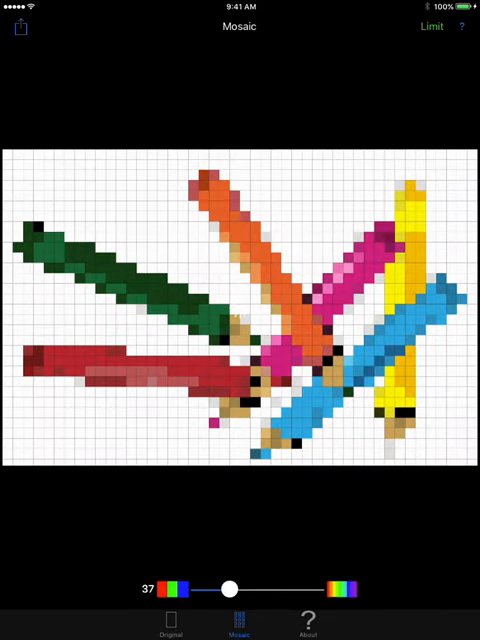
{"action": "left_click_drag", "start_coordinate": [230, 588], "coordinate": [276, 588]}
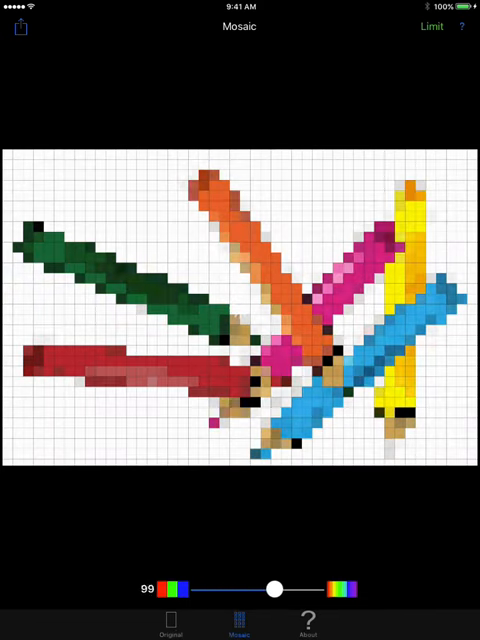
{"action": "left_click_drag", "start_coordinate": [276, 588], "coordinate": [284, 588]}
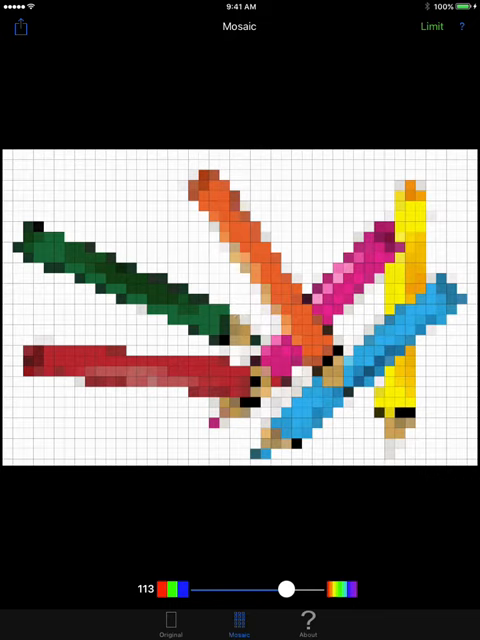
{"action": "left_click_drag", "start_coordinate": [284, 588], "coordinate": [278, 588]}
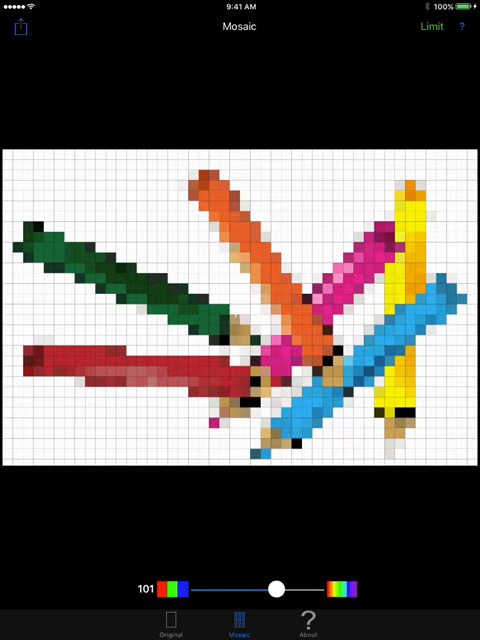
{"action": "left_click_drag", "start_coordinate": [276, 588], "coordinate": [216, 588]}
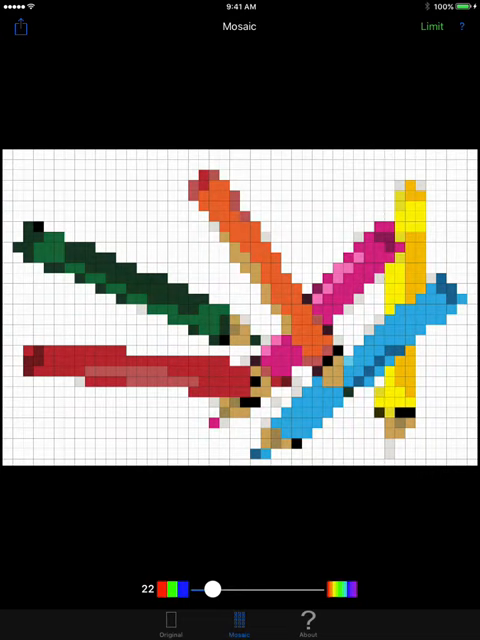
{"action": "left_click_drag", "start_coordinate": [214, 584], "coordinate": [214, 584]}
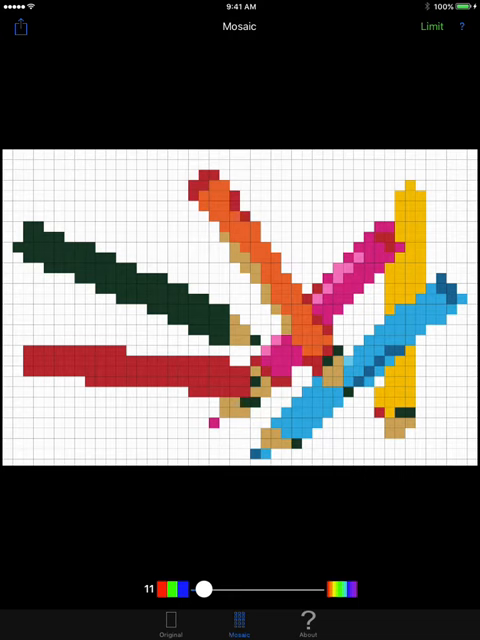
Step: Bring up the share sheet for the 11-color pencil mosaic with Message, Mail and Notes options
{"action": "left_click", "coordinate": [18, 30]}
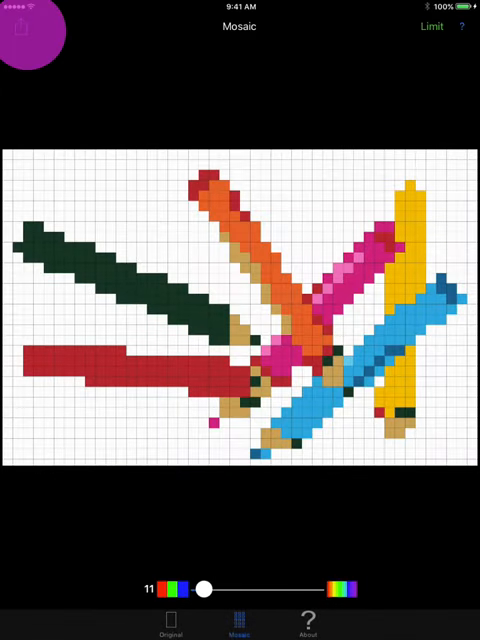
{"action": "left_click", "coordinate": [20, 28]}
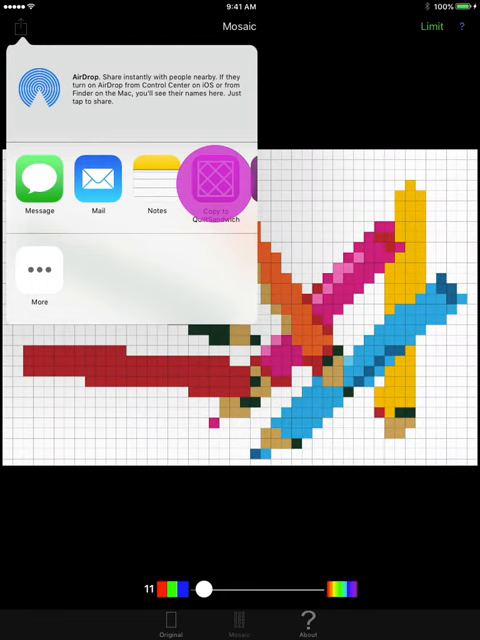
Step: Send the mosaic to Quilt Sandwich and enlarge square size to 2" for a 92" x 62" quilt
{"action": "left_click", "coordinate": [216, 182]}
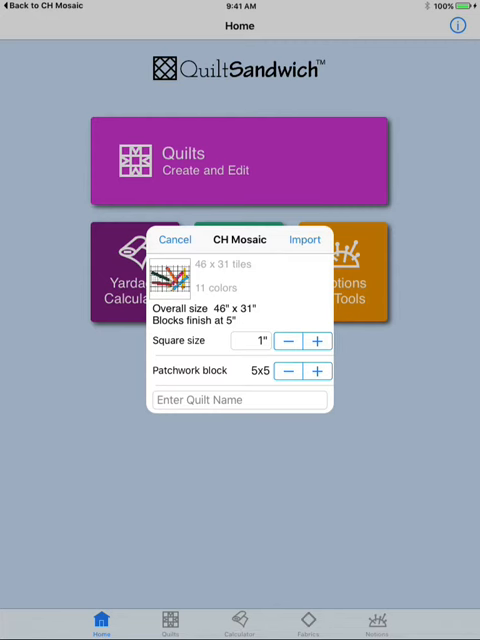
{"action": "left_click", "coordinate": [316, 340]}
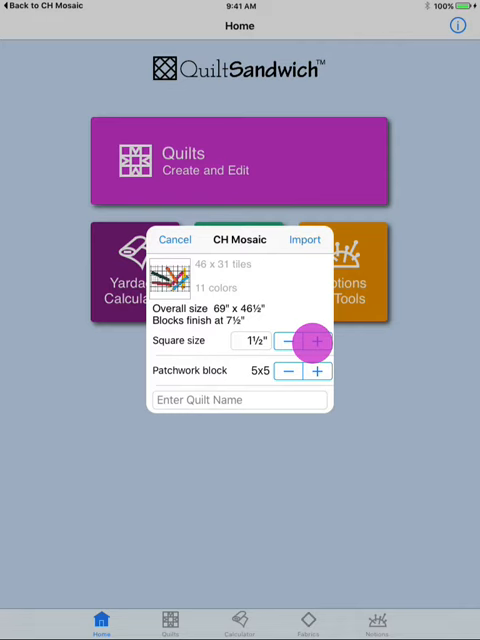
{"action": "left_click", "coordinate": [316, 342]}
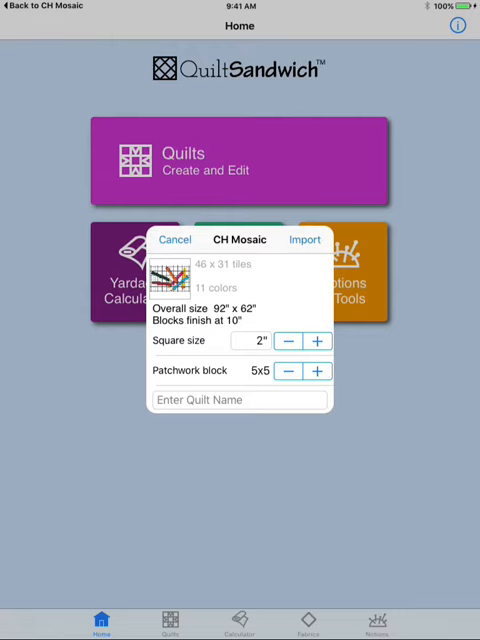
Step: Name the quilt "Color pencil" and import it as a 92" x 62" pattern
{"action": "left_click", "coordinate": [160, 410]}
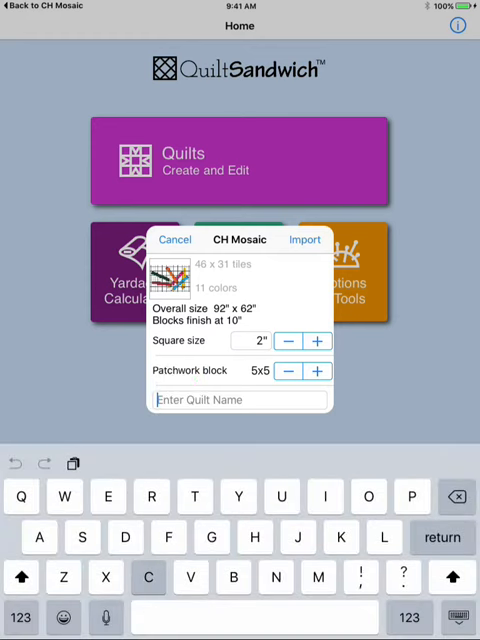
{"action": "type", "text": "Color"}
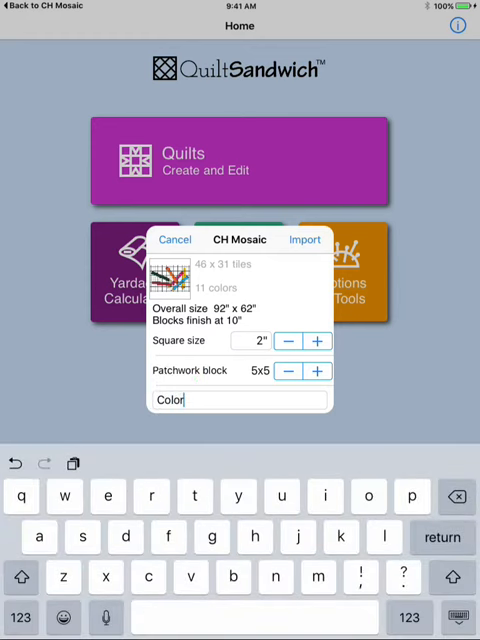
{"action": "type", "text": "penc"}
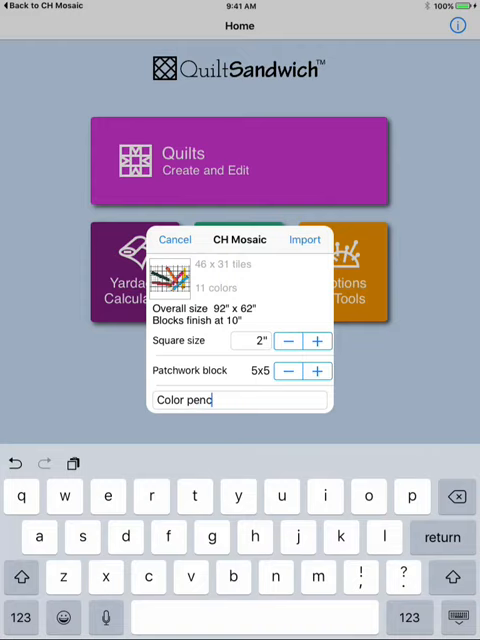
{"action": "type", "text": "il"}
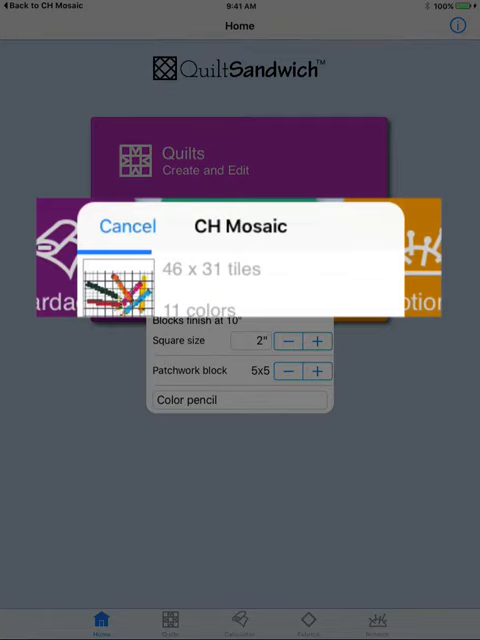
{"action": "left_click", "coordinate": [128, 226]}
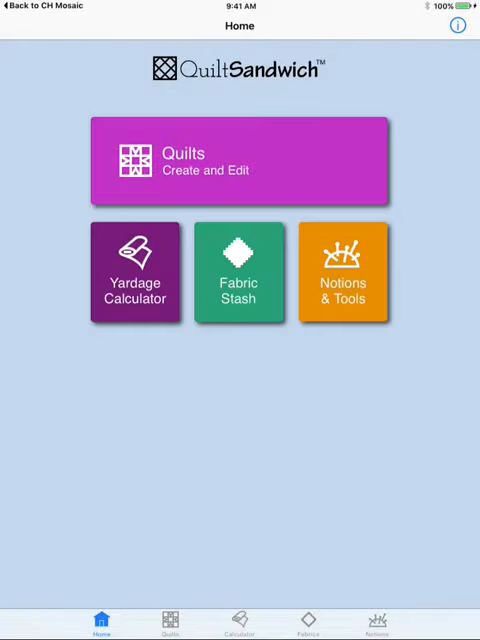
{"action": "left_click", "coordinate": [132, 160]}
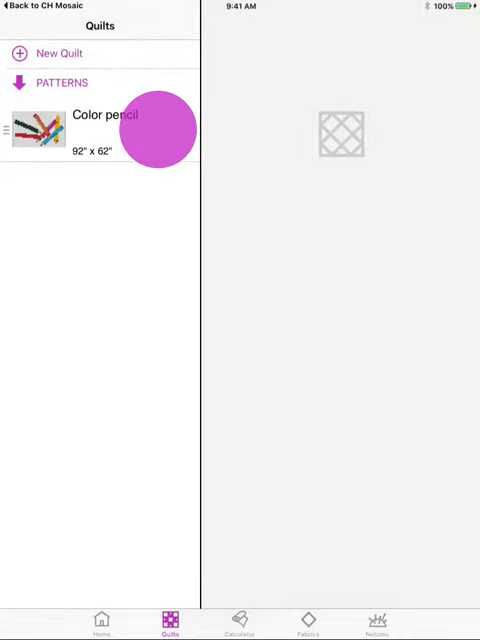
Step: Open the Color pencil quilt to show its 974-square piece list with per-color yardage
{"action": "left_click", "coordinate": [104, 130]}
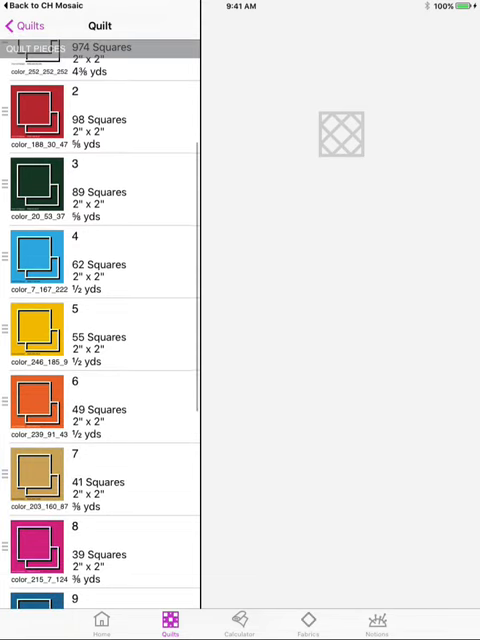
{"action": "scroll", "scroll_direction": "down", "scroll_amount": 3}
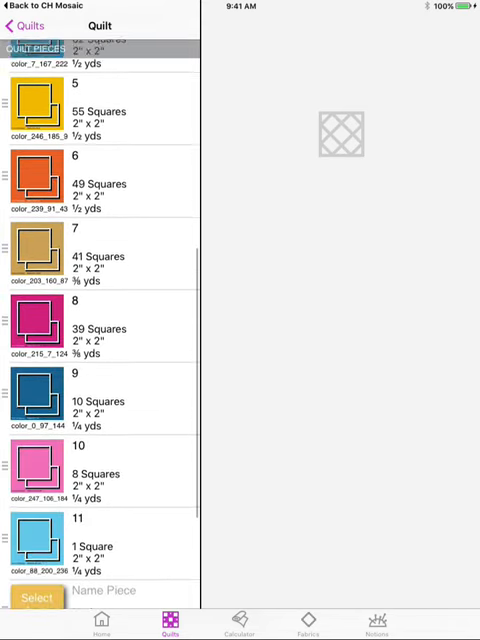
{"action": "scroll", "scroll_direction": "down", "scroll_amount": 3}
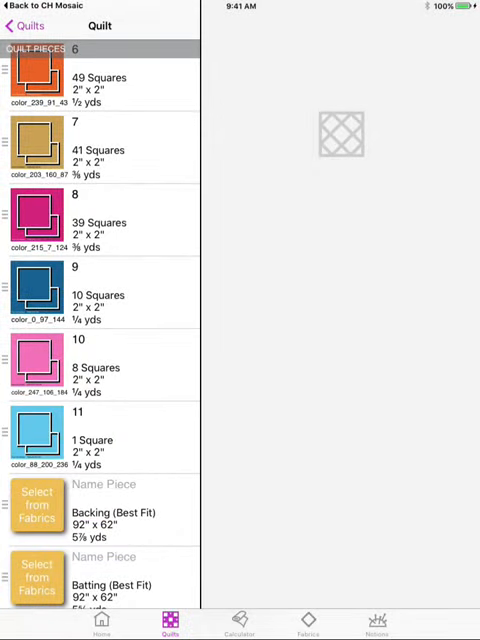
{"action": "scroll", "scroll_direction": "down", "scroll_amount": 3}
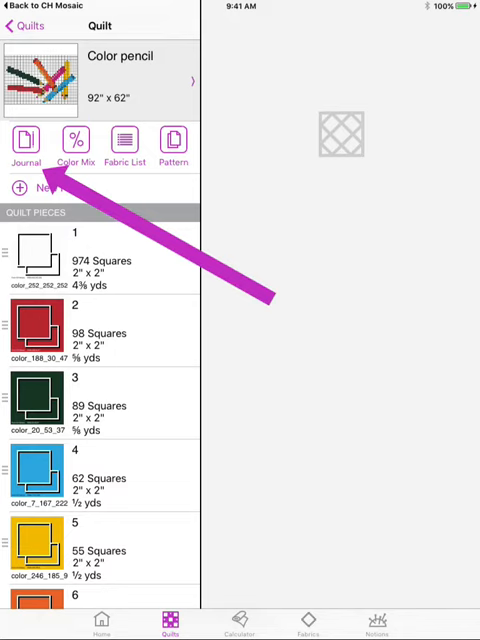
Step: Show the Journal preview describing the 46 x 31 mosaic's size, 11 pieces and fabrics
{"action": "left_click", "coordinate": [28, 142]}
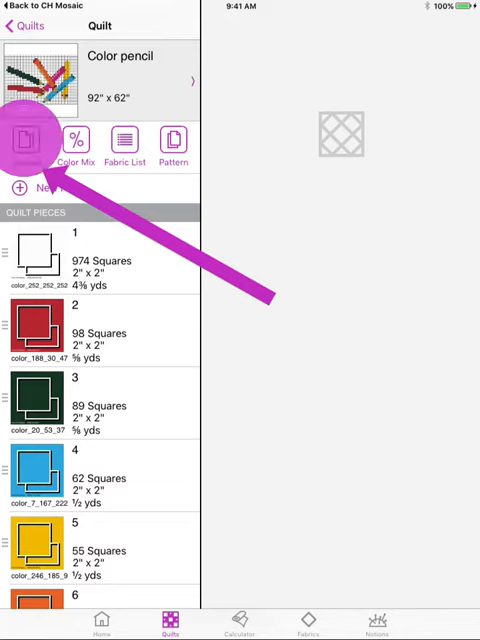
{"action": "left_click", "coordinate": [22, 140]}
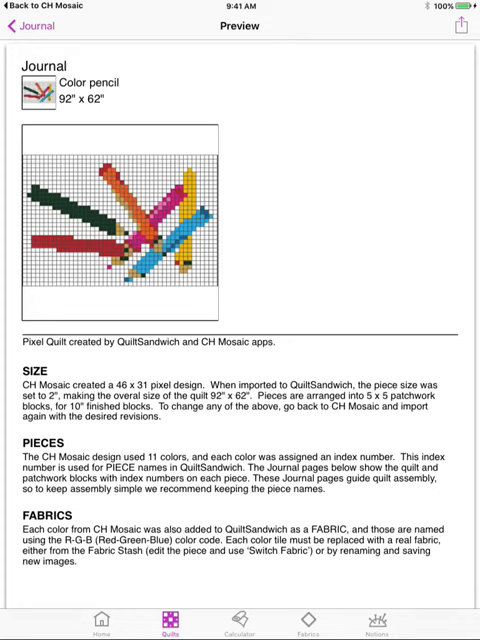
{"action": "scroll", "scroll_direction": "down", "scroll_amount": 3}
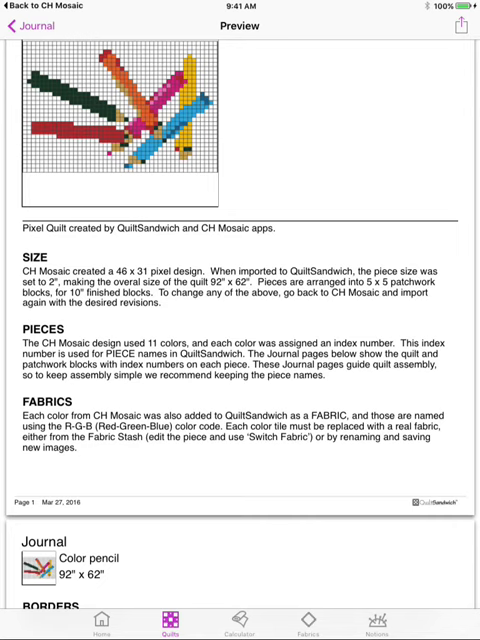
{"action": "scroll", "scroll_direction": "down", "scroll_amount": 3}
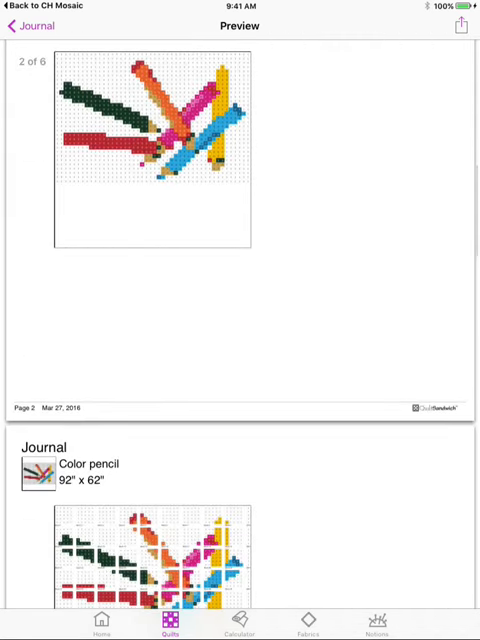
{"action": "scroll", "scroll_direction": "down", "scroll_amount": 3}
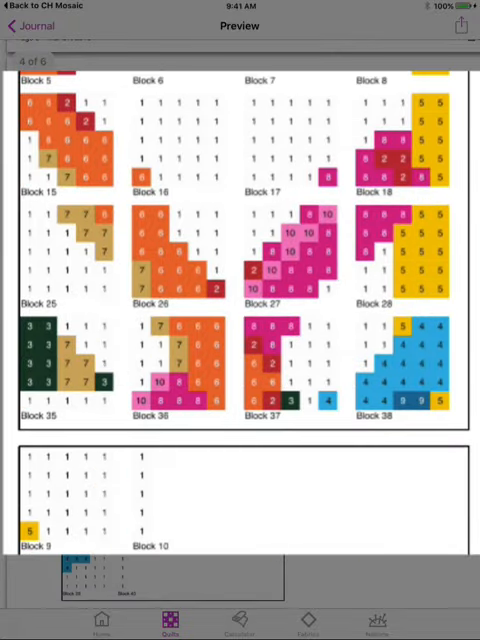
Step: Scroll through the preview, then return to the editable Journal with Size, Pieces and Fabrics sections
{"action": "scroll", "scroll_direction": "down", "scroll_amount": 3}
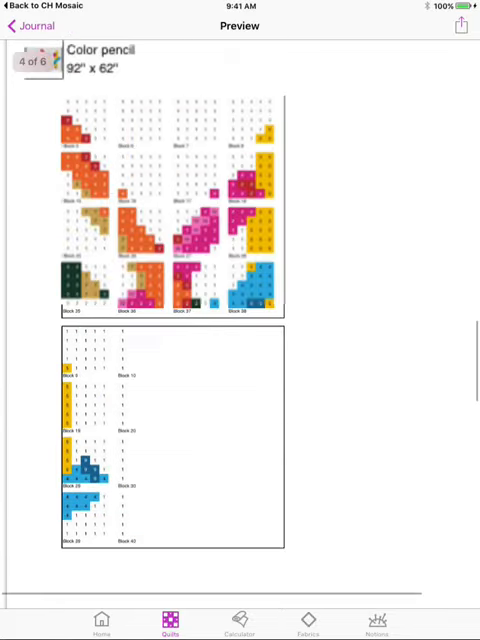
{"action": "scroll", "scroll_direction": "down", "scroll_amount": 3}
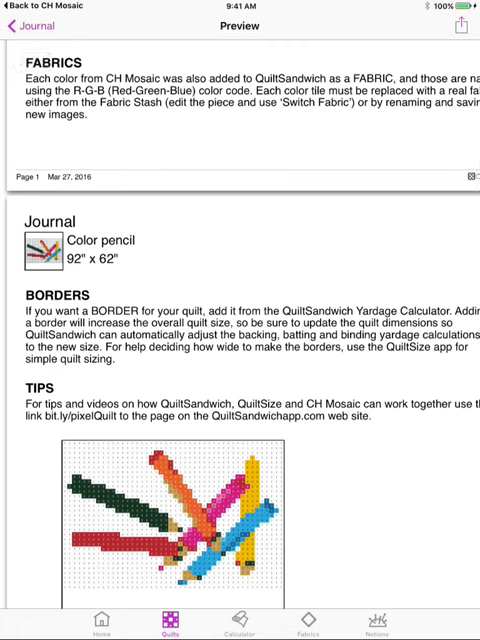
{"action": "left_click", "coordinate": [30, 26]}
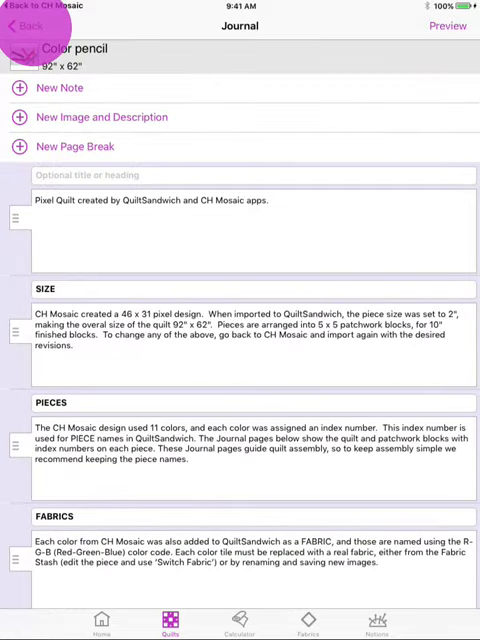
Step: Go back to the quilt and review its Fabric List with each color's yardage and square count
{"action": "left_click", "coordinate": [24, 24]}
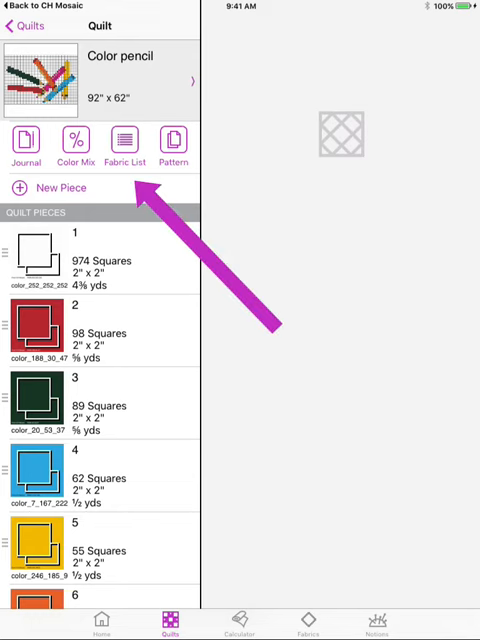
{"action": "left_click", "coordinate": [122, 144]}
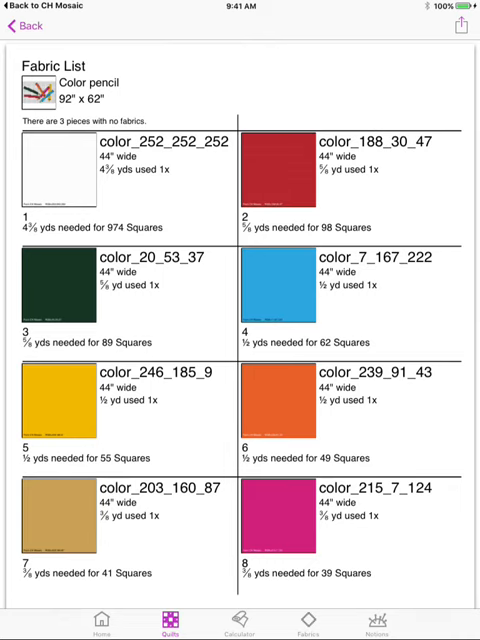
{"action": "scroll", "scroll_direction": "down", "scroll_amount": 3}
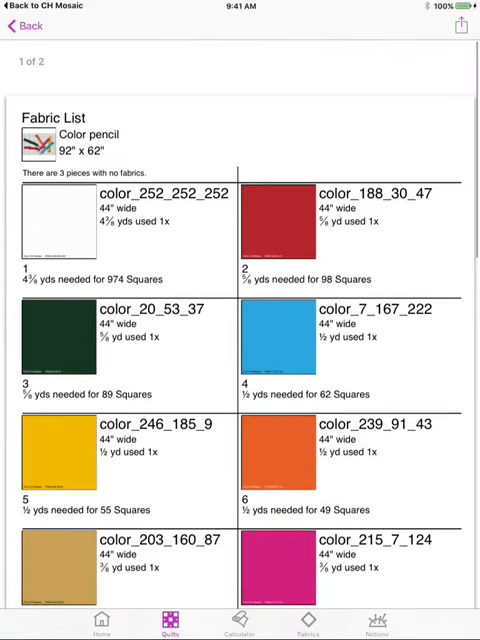
{"action": "scroll", "scroll_direction": "down", "scroll_amount": 3}
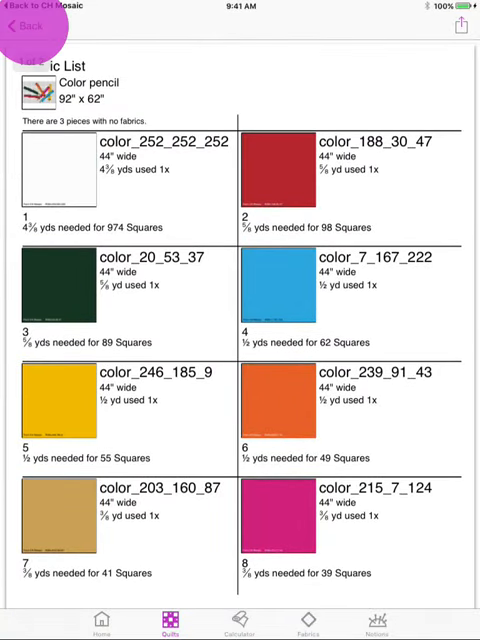
Step: Leave the Fabric List and page through the Cutting Diagram to the backing and batting layouts of two 101-inch strips
{"action": "left_click", "coordinate": [24, 24]}
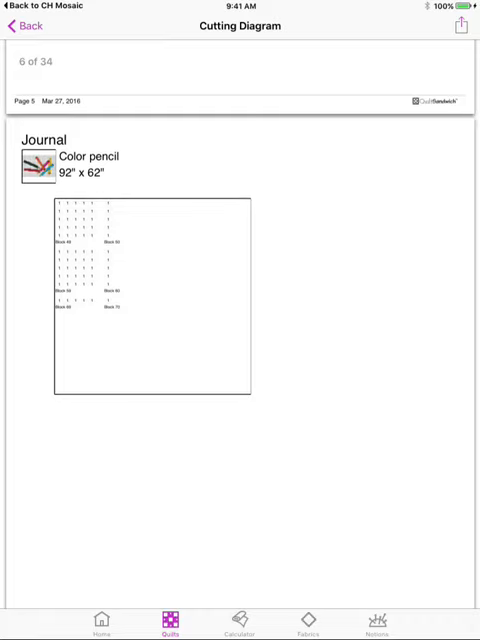
{"action": "scroll", "scroll_direction": "down", "scroll_amount": 3}
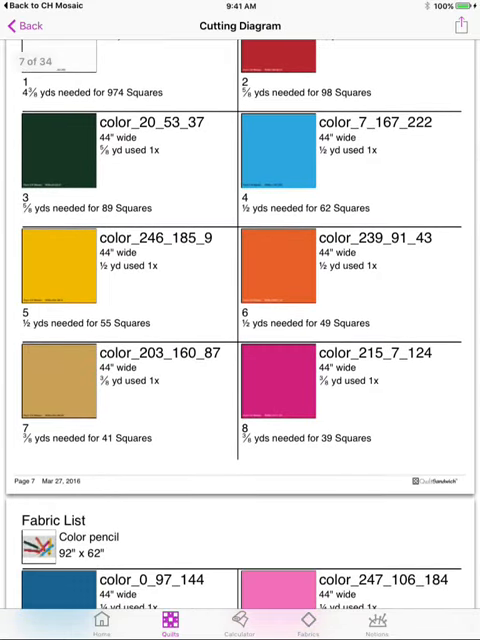
{"action": "scroll", "scroll_direction": "down", "scroll_amount": 3}
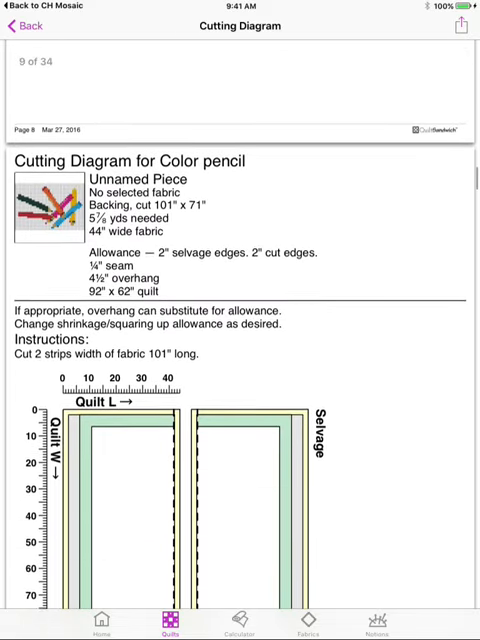
{"action": "scroll", "scroll_direction": "down", "scroll_amount": 3}
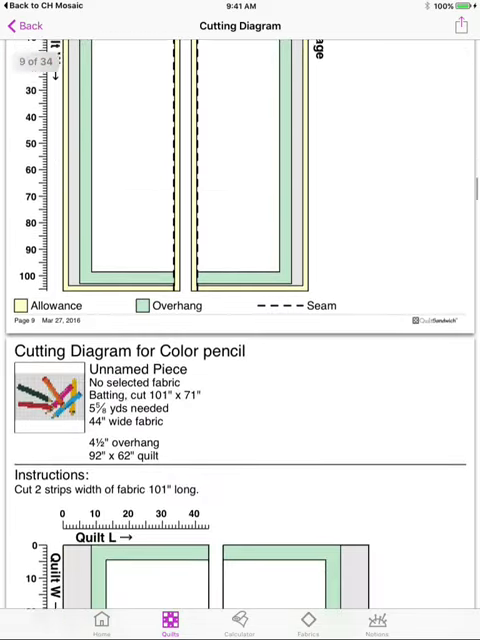
{"action": "scroll", "scroll_direction": "down", "scroll_amount": 3}
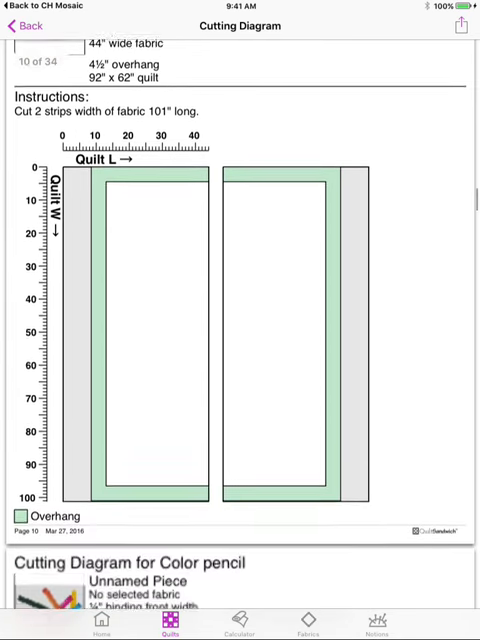